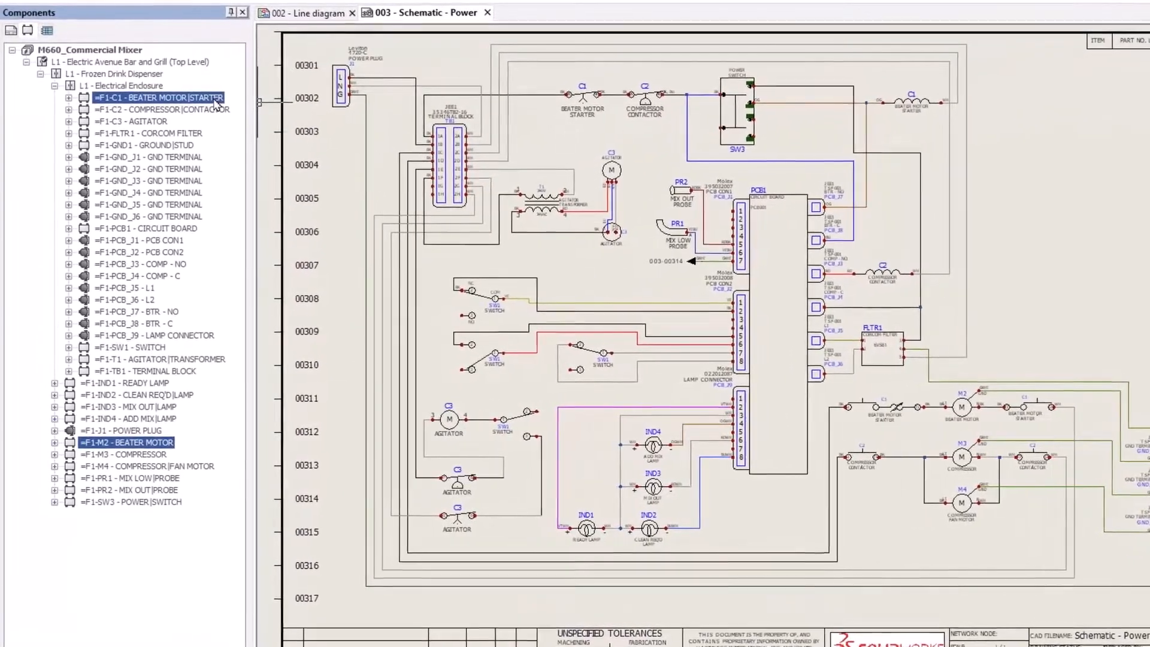
Delete the C1 beater motor starter and M2 motor components, confirming removal of their symbols
right_click(152, 96)
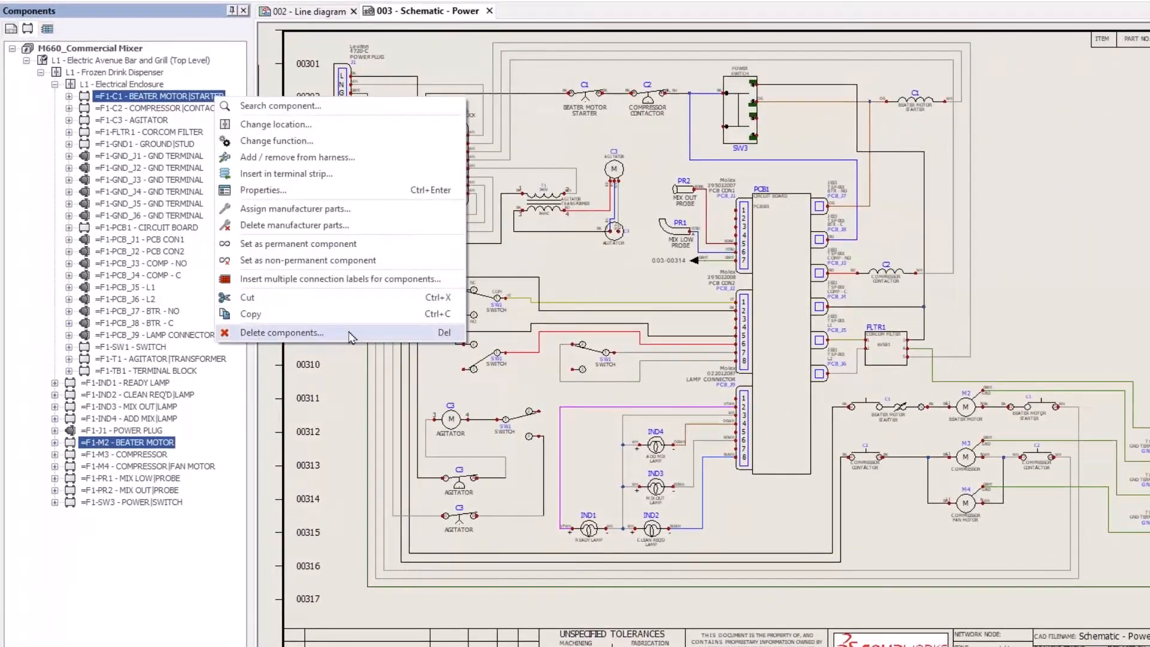
click(281, 332)
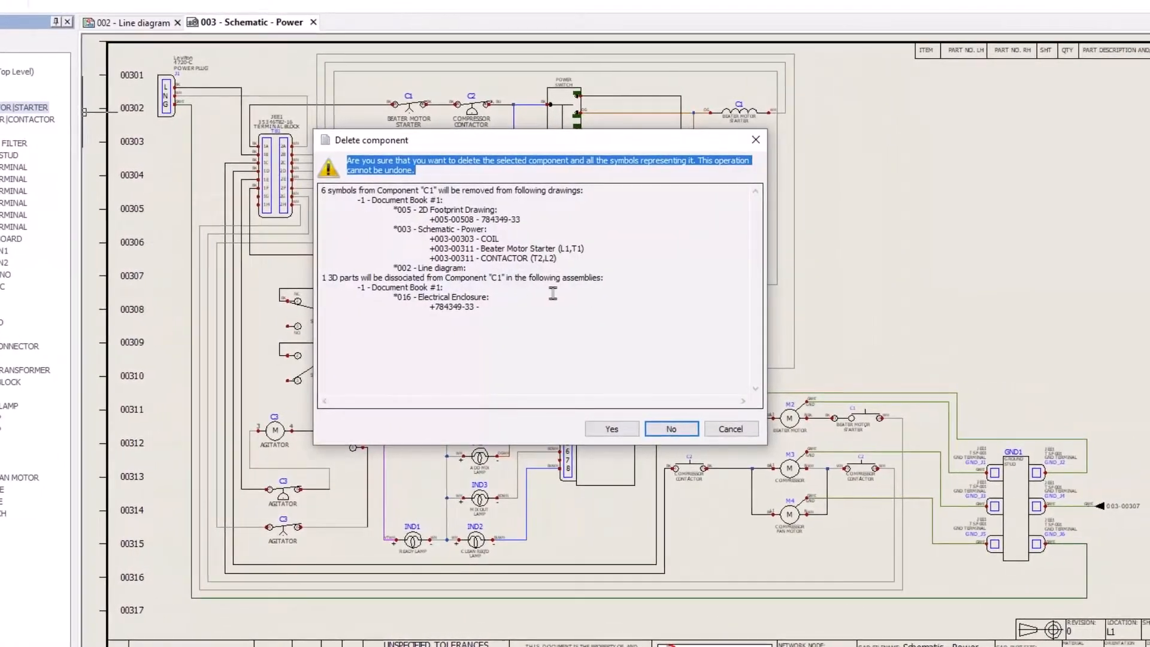
click(610, 429)
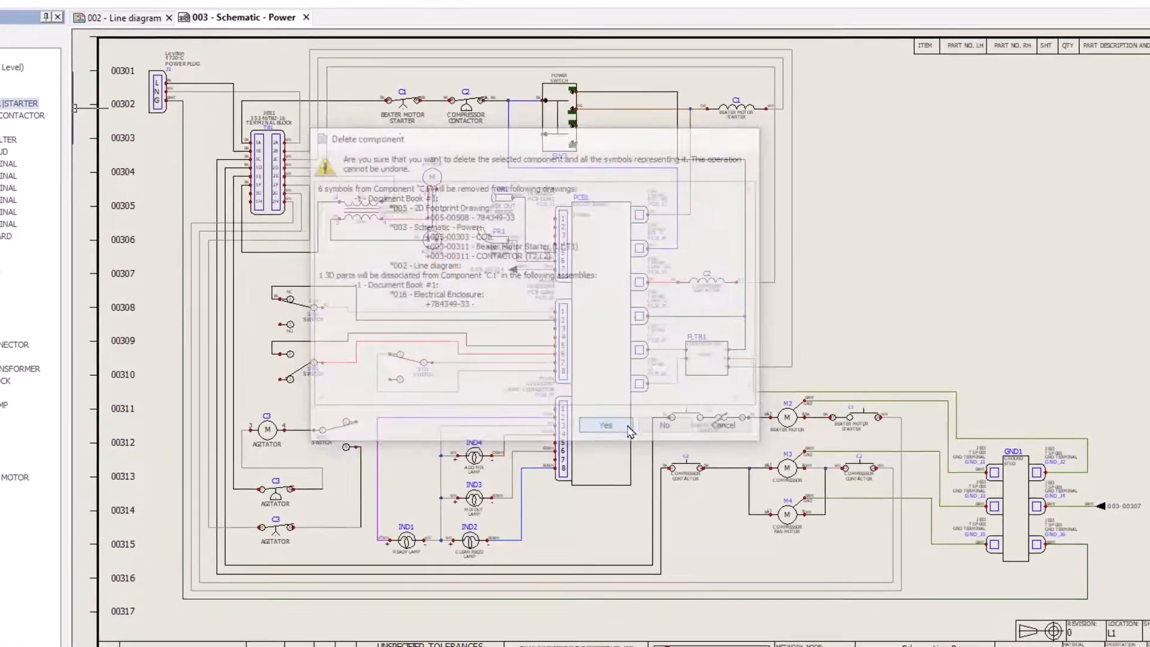
click(603, 424)
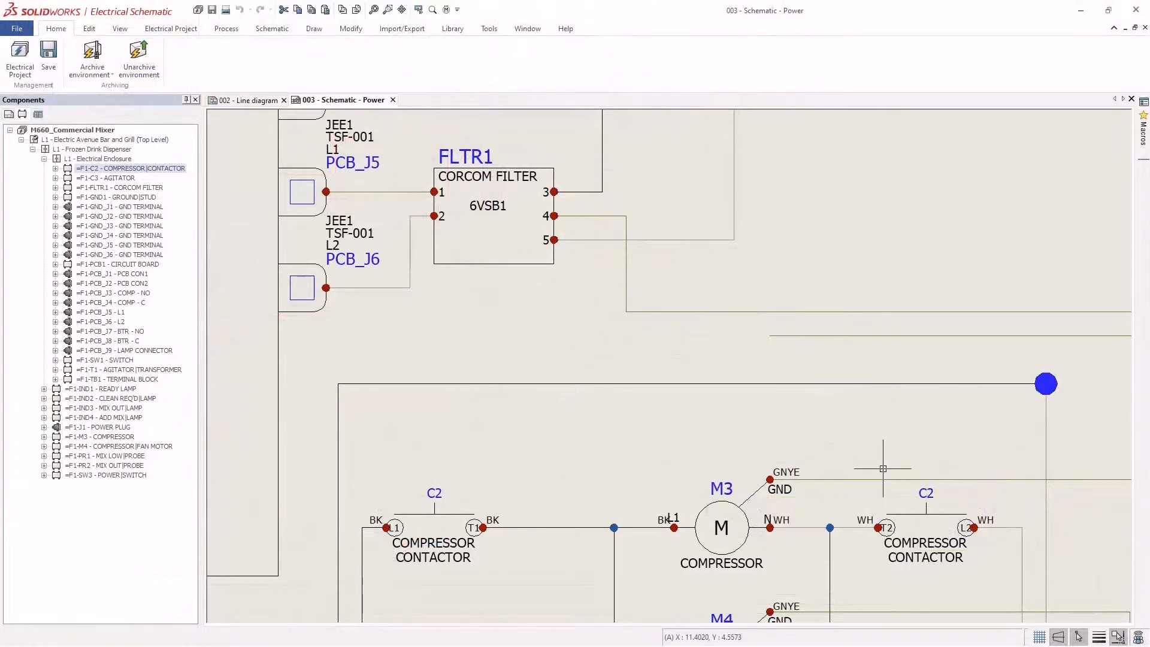
Insert the Beater Motor Start macro to add the new C1 starter and M1 motor
click(1141, 141)
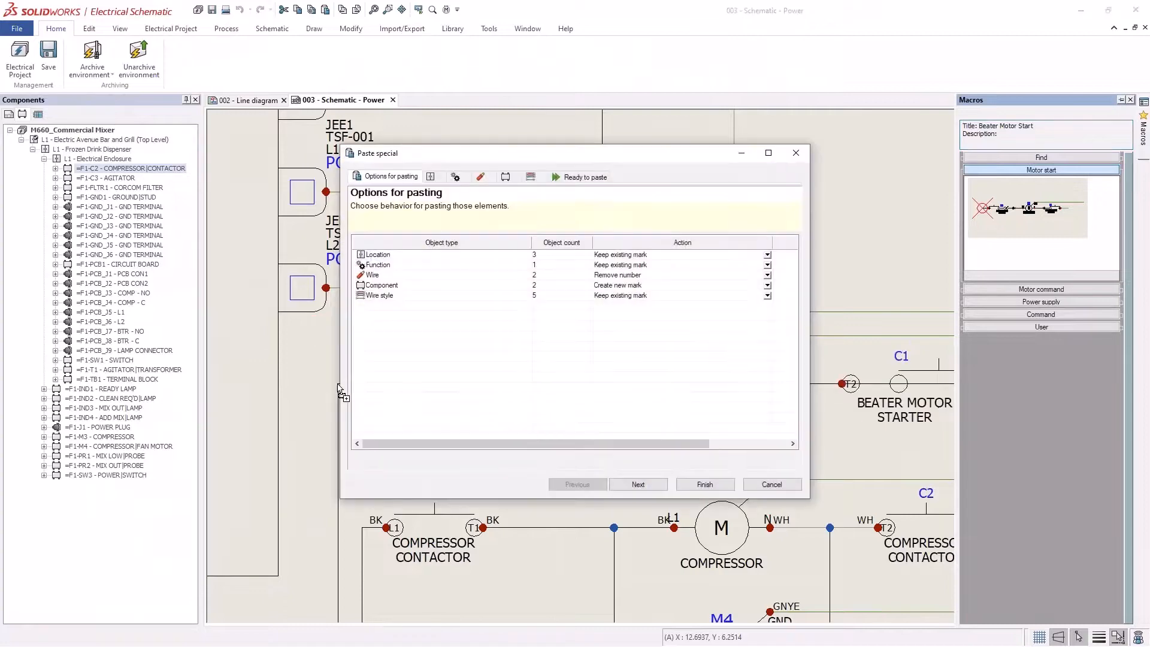
click(703, 484)
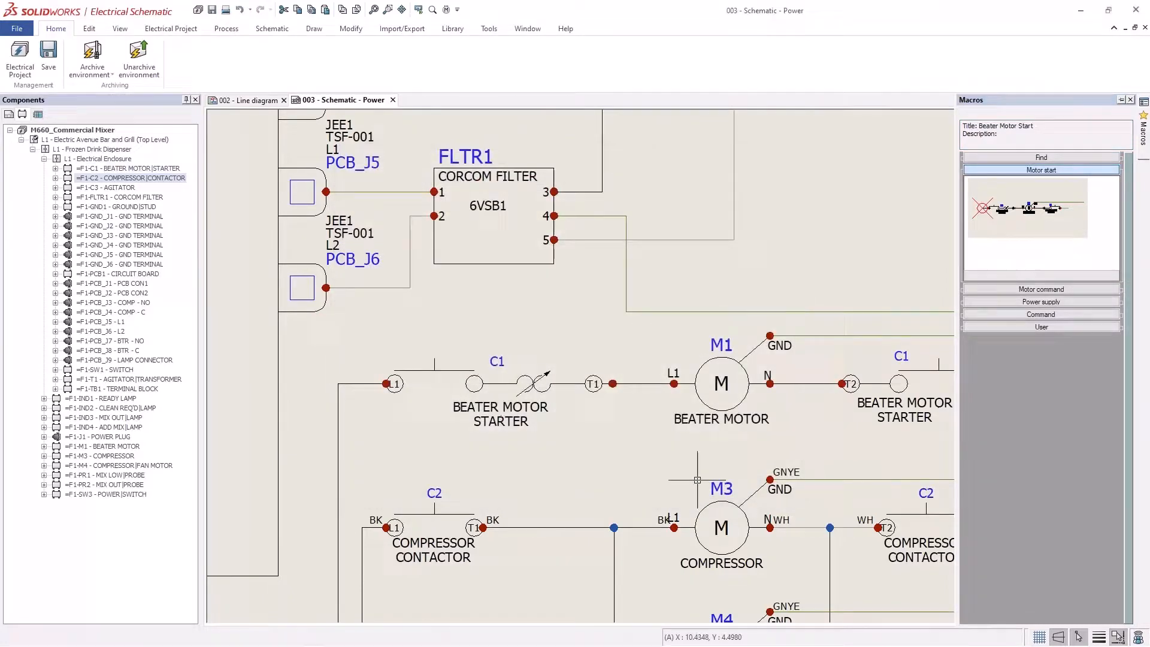
Review the M320-1 manufacturer part properties of the beater motor M1
double_click(720, 382)
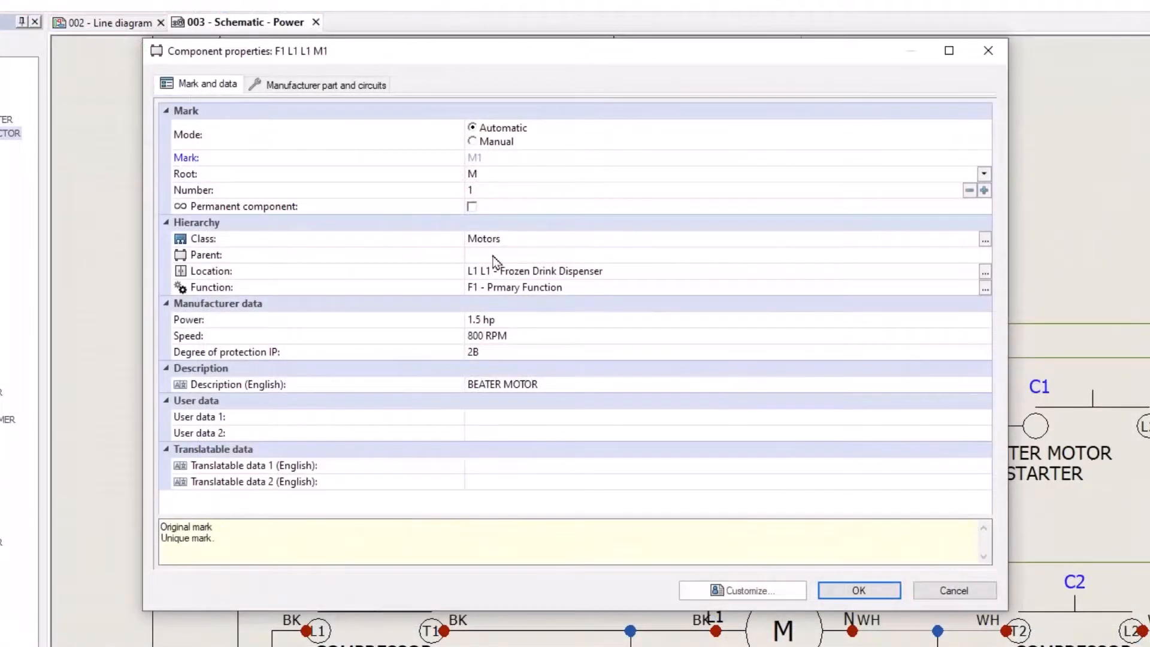
click(324, 84)
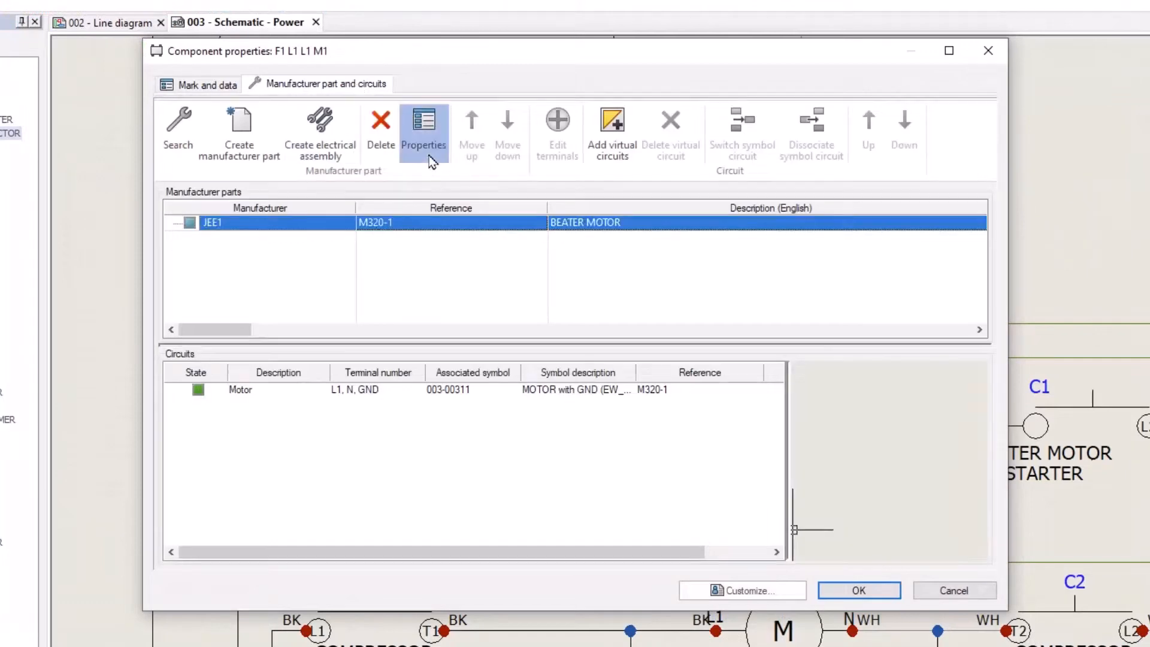
click(424, 132)
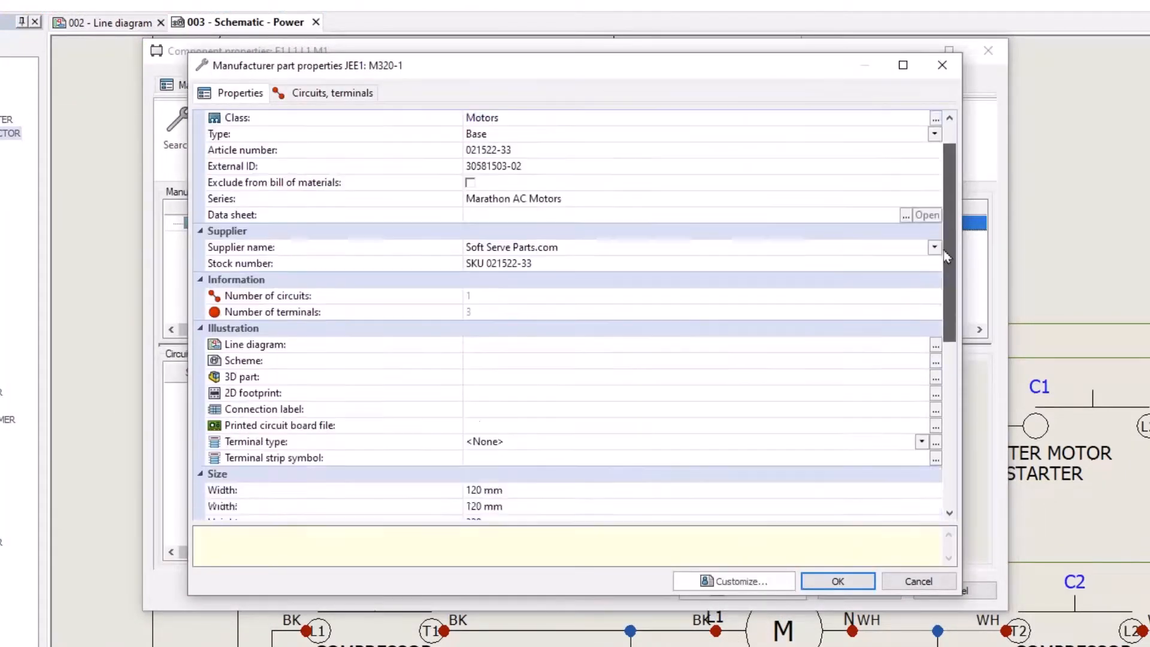
scroll(down, 3)
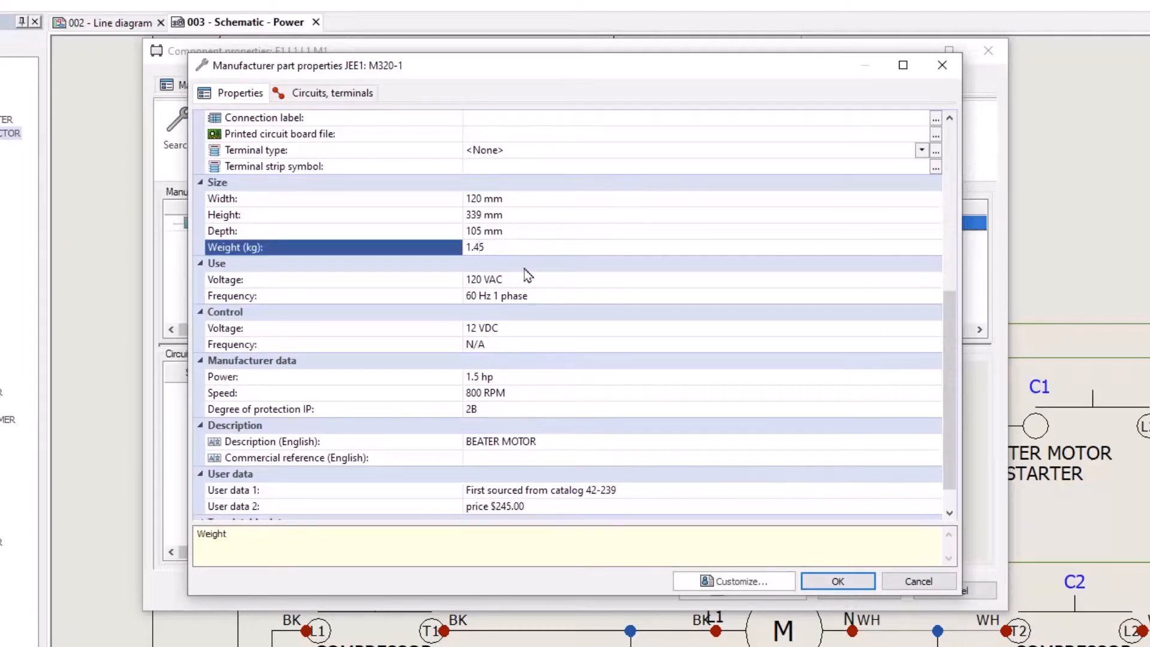
click(837, 581)
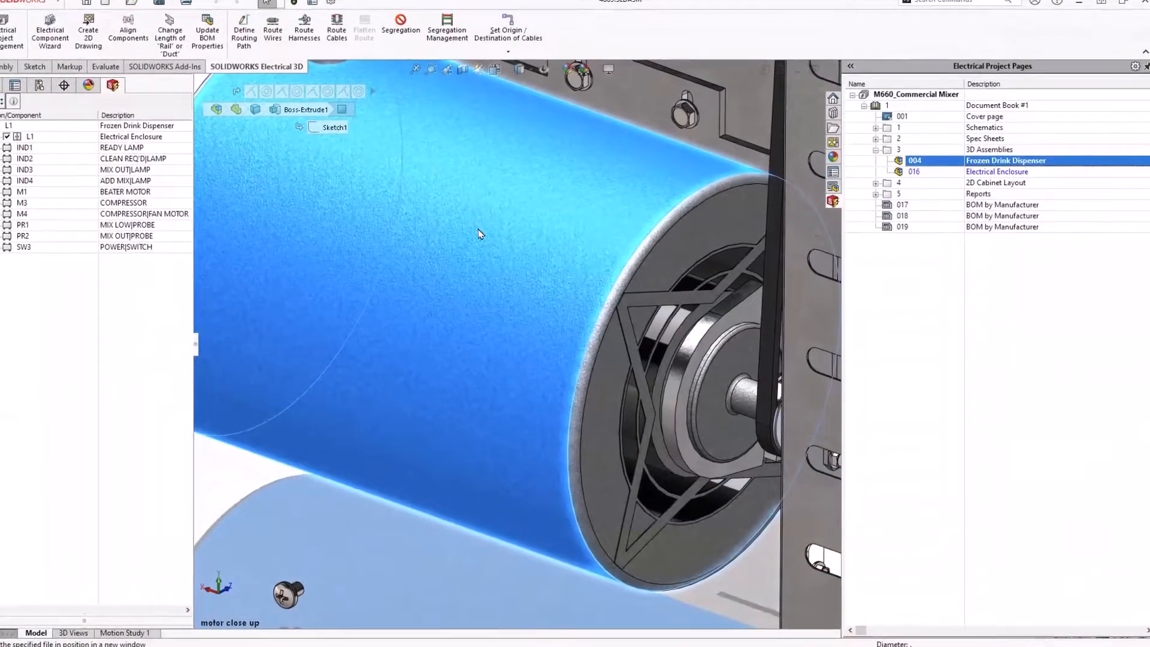
text(proper)
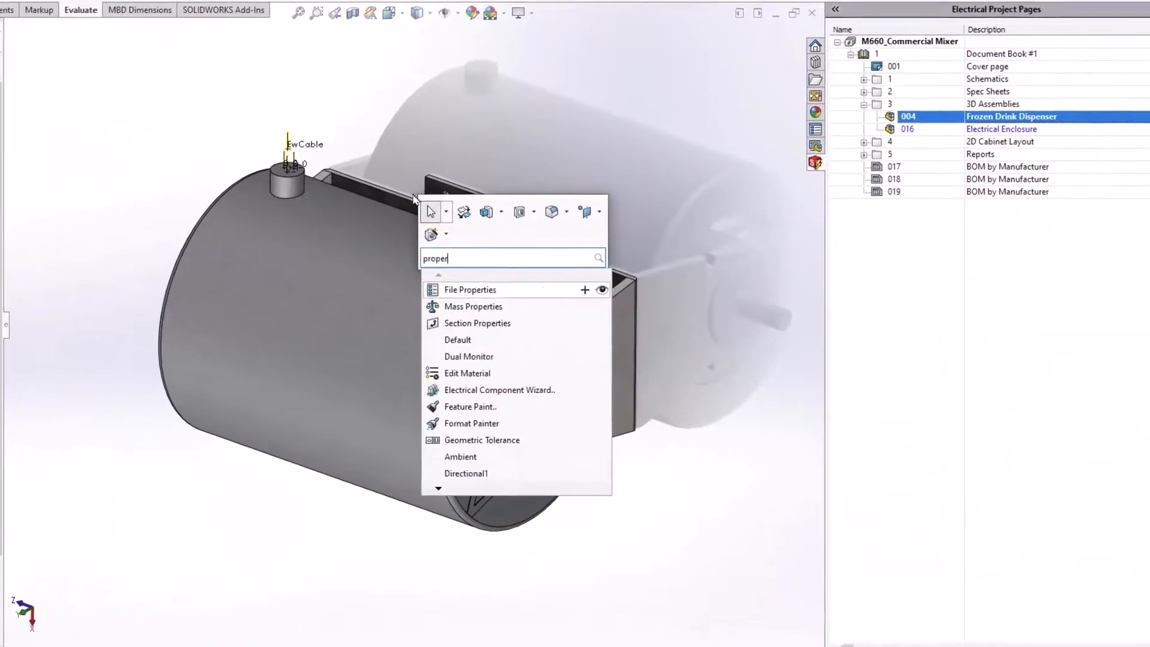
click(469, 289)
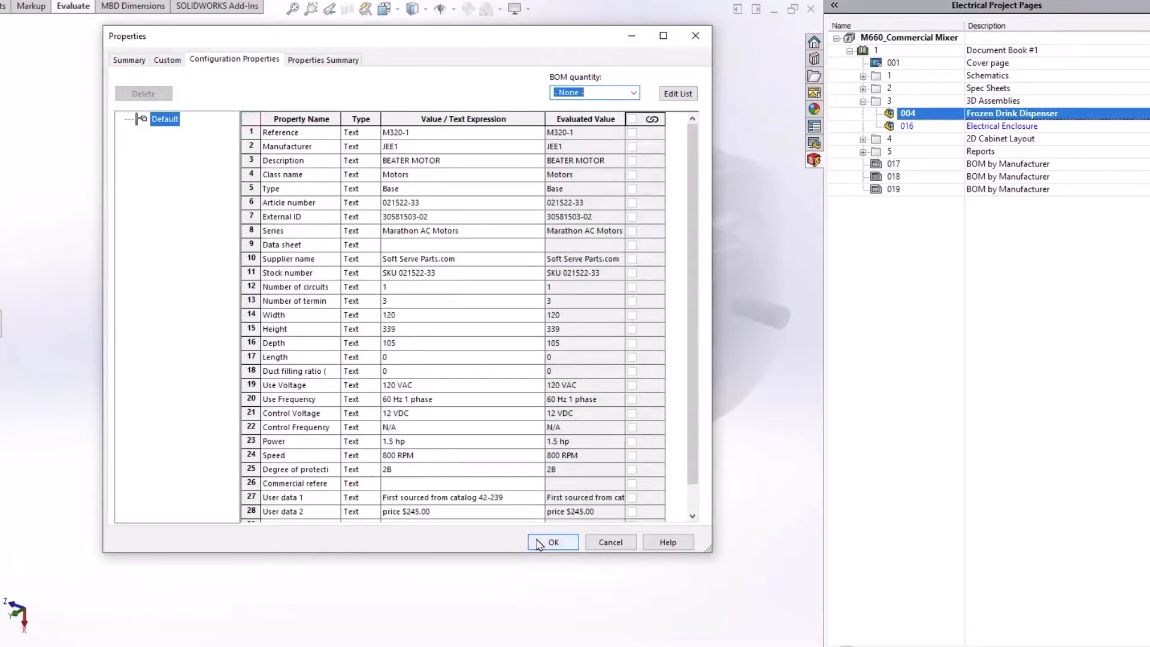
click(552, 541)
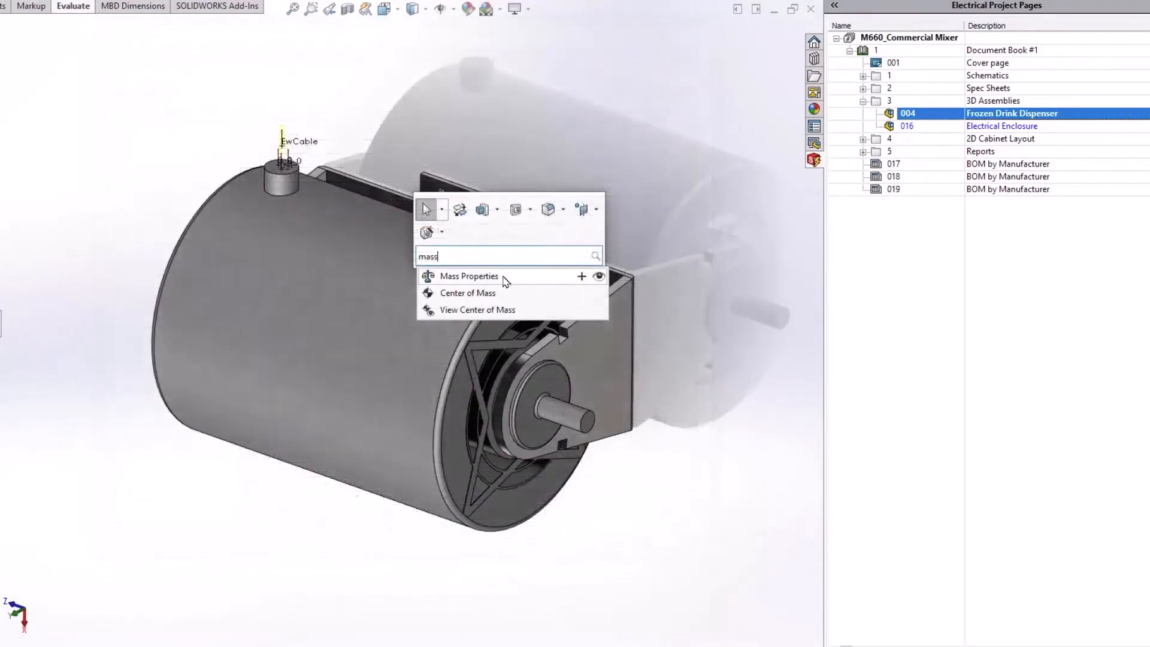
click(468, 275)
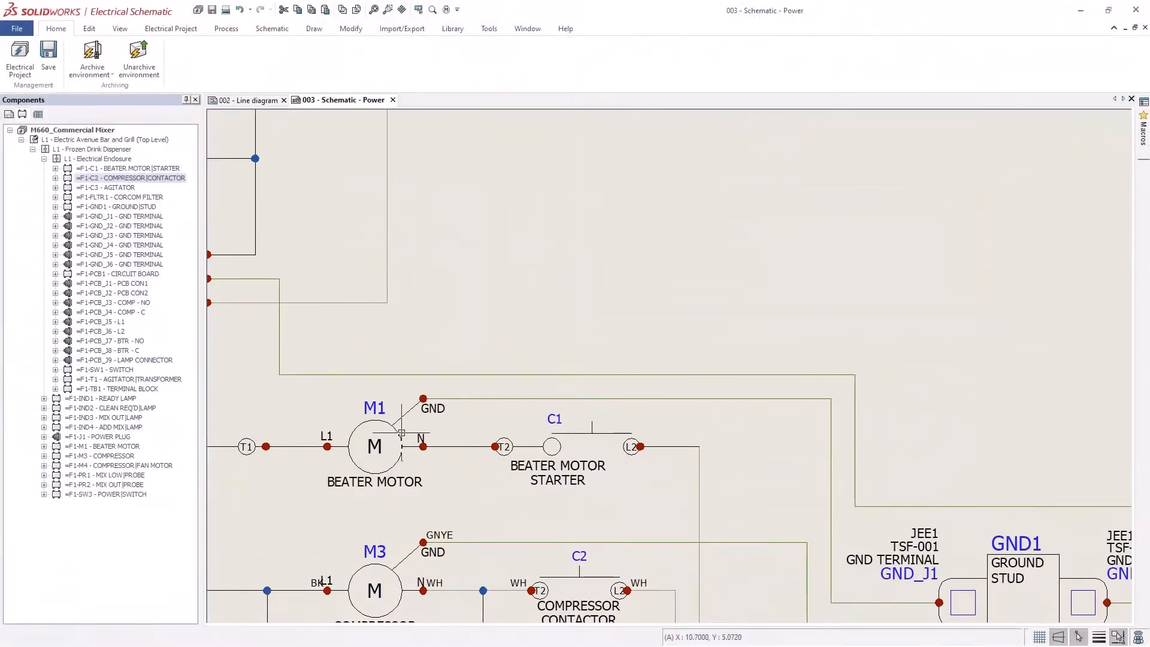
Insert a dynamic connection label for the beater motor M1 symbol
right_click(374, 446)
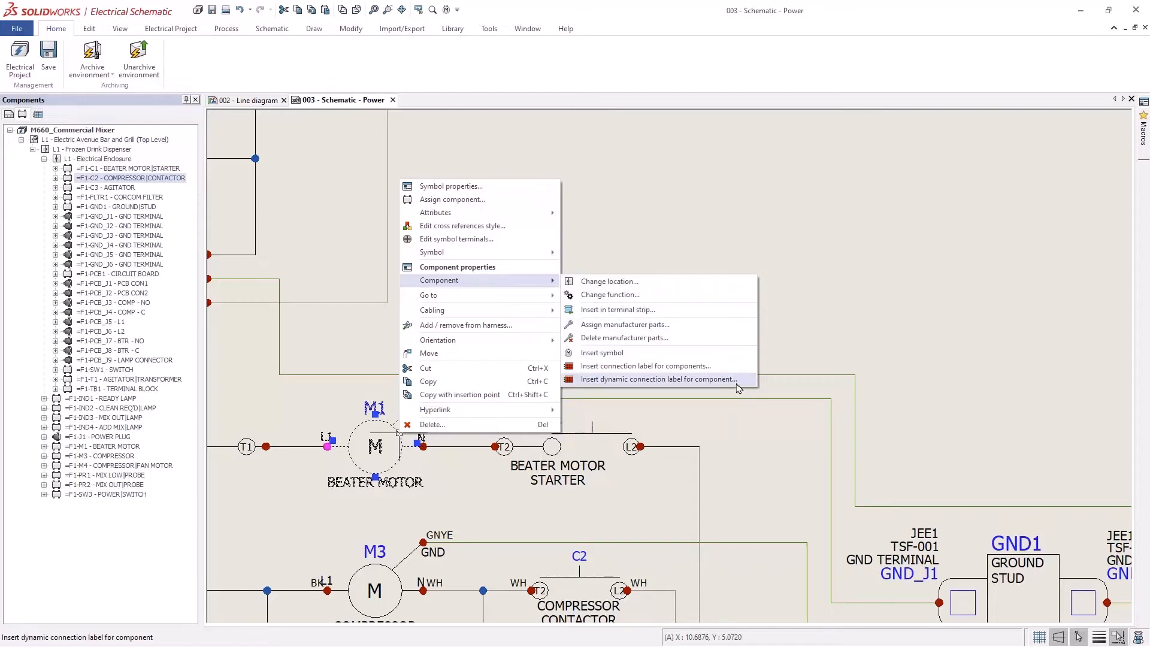
click(657, 379)
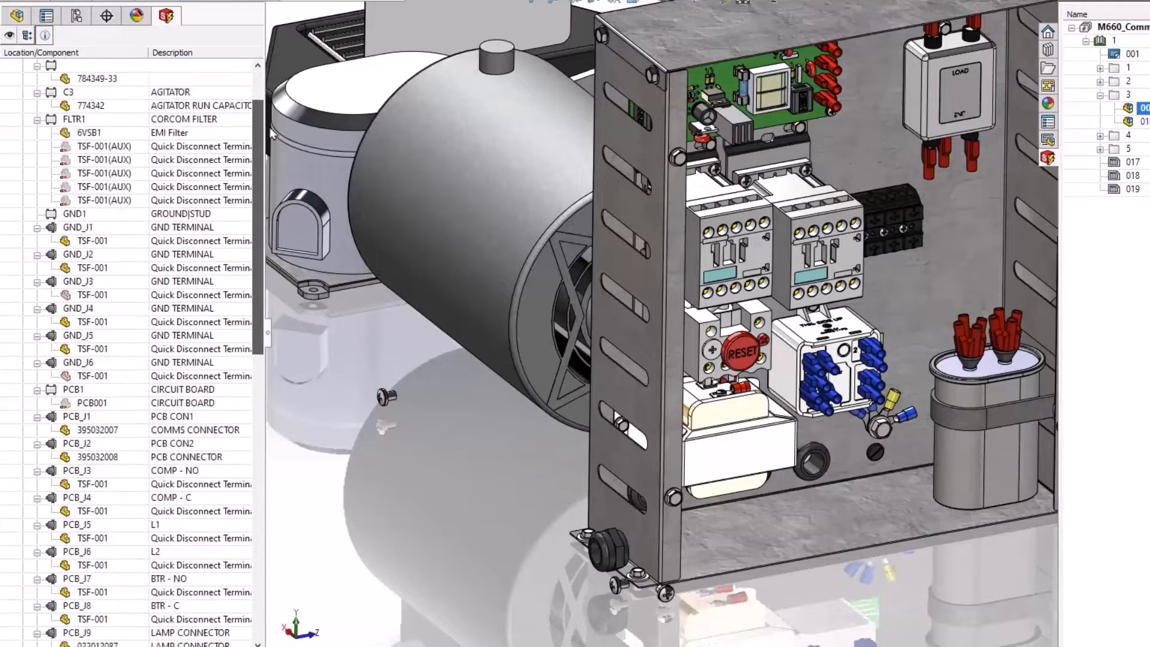
Filter the Electrical 3D component tree to show the unplaced starter and M320-1 motor parts
scroll(up, 3)
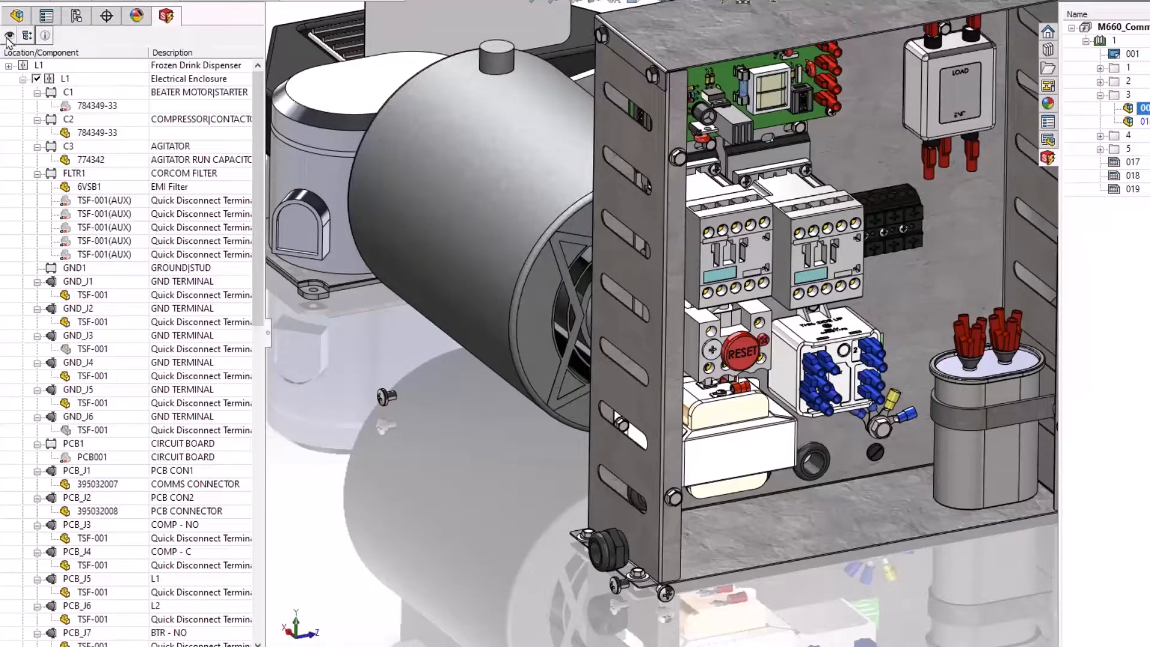
click(25, 35)
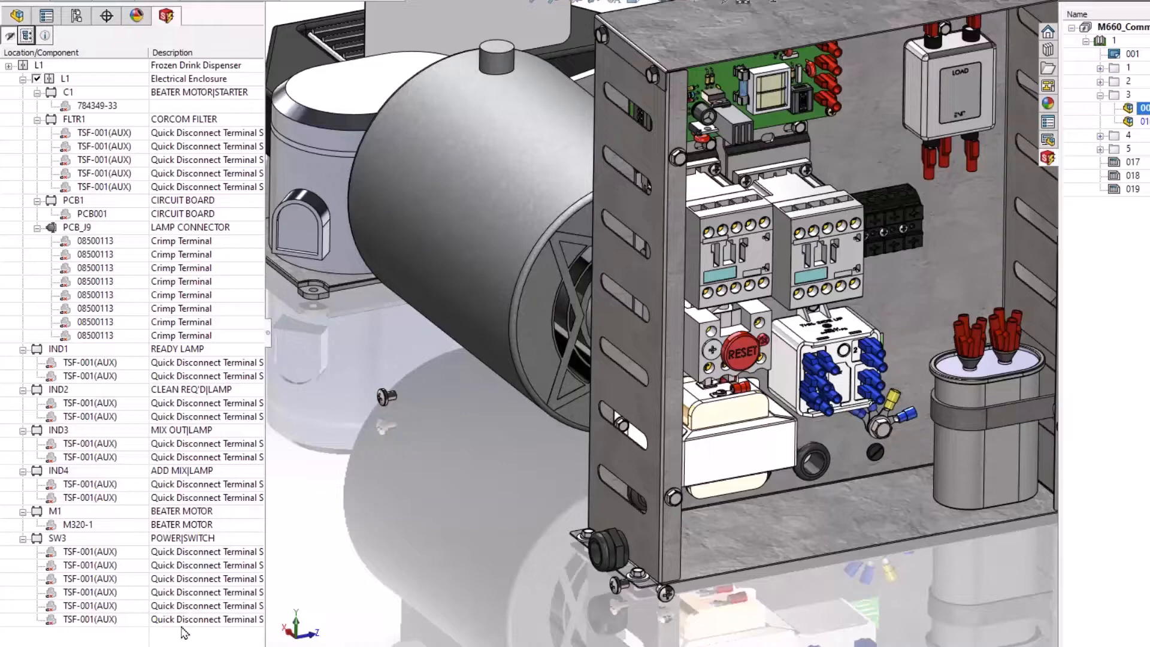
click(8, 35)
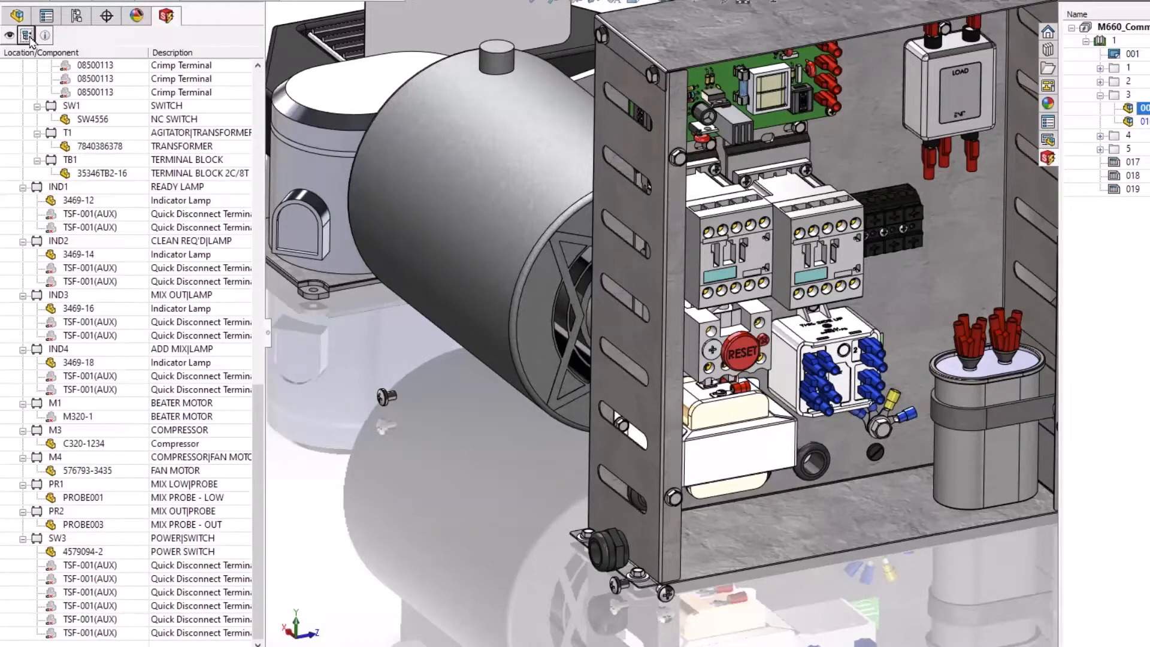
scroll(up, 3)
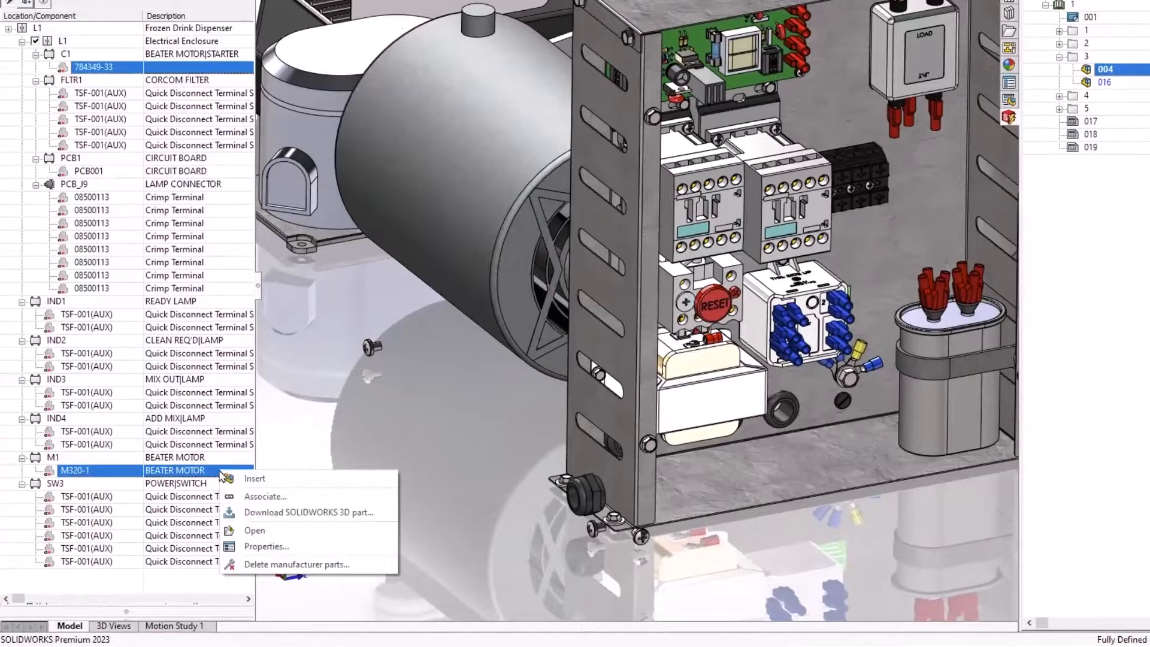
Associate C1 with its 3D part and M1 with the motor part, then confirm
click(266, 496)
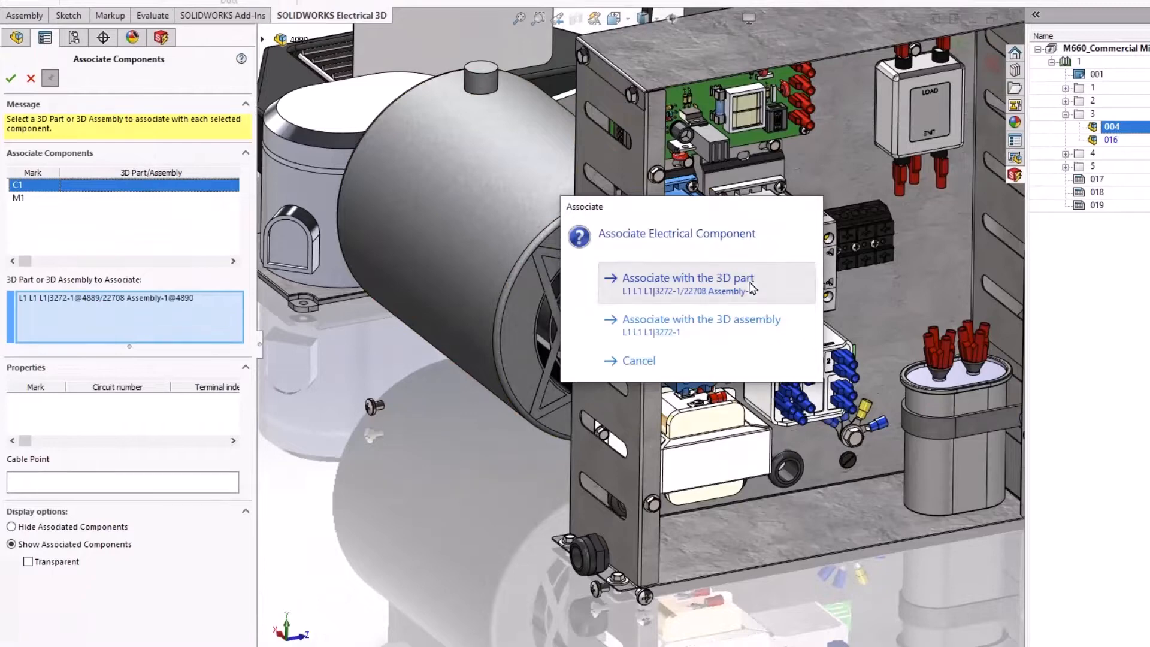
click(685, 276)
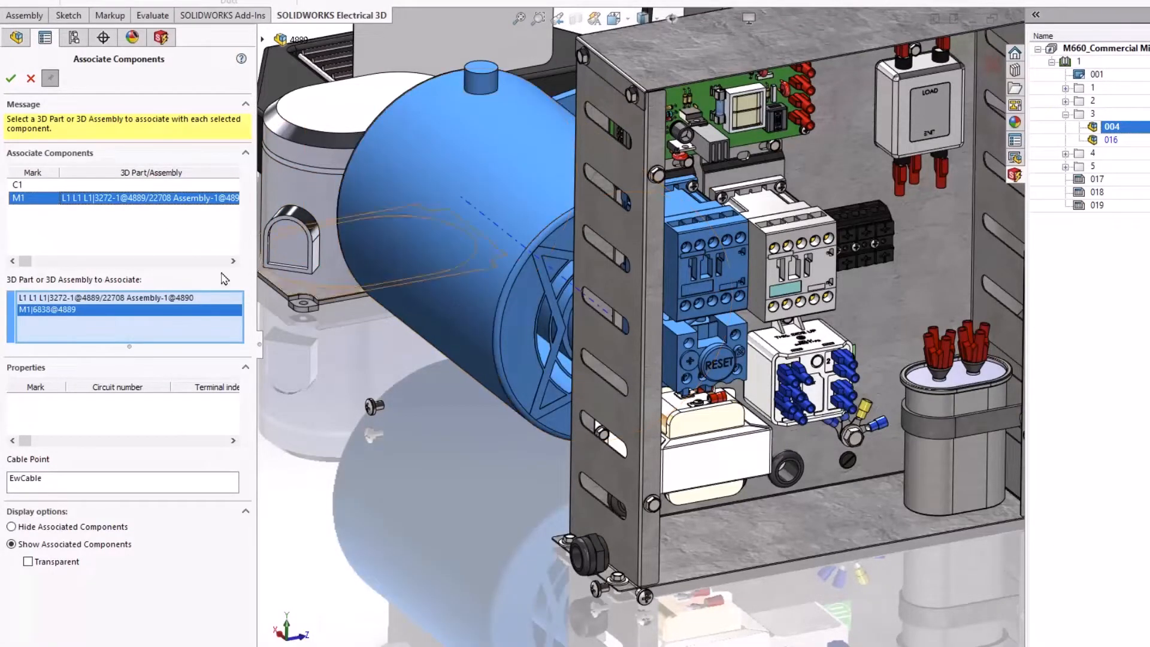
click(11, 79)
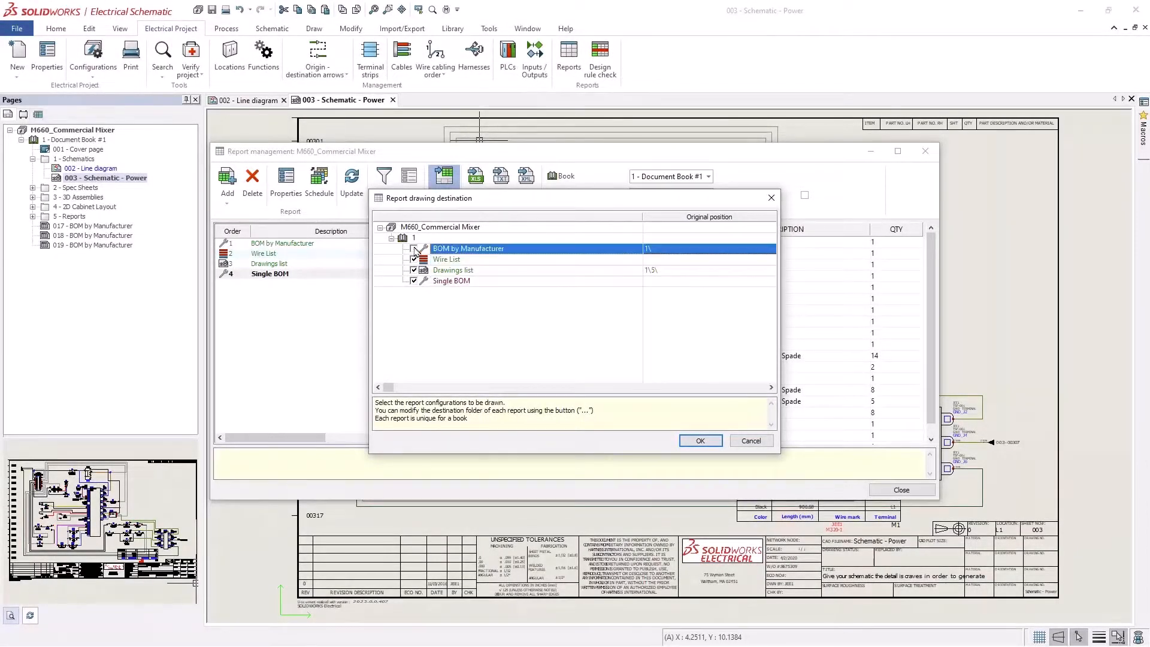
Generate the wire list and single BOM report pages without BOM by Manufacturer, then return to the power schematic
click(468, 269)
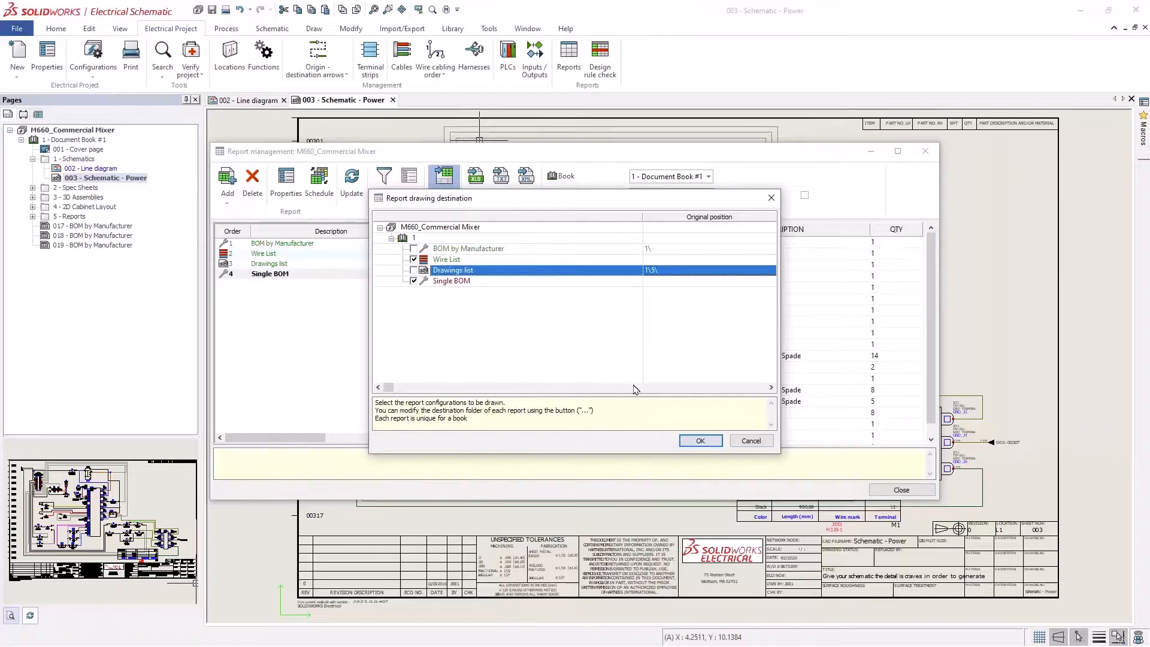
mouse_move(699, 441)
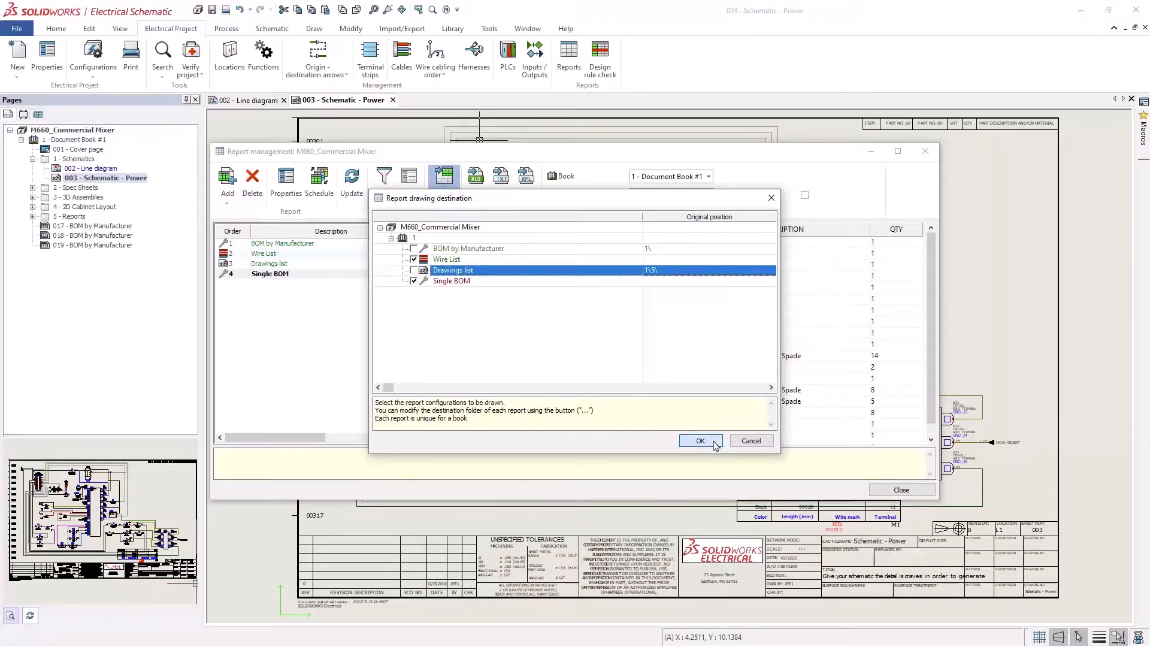
click(698, 439)
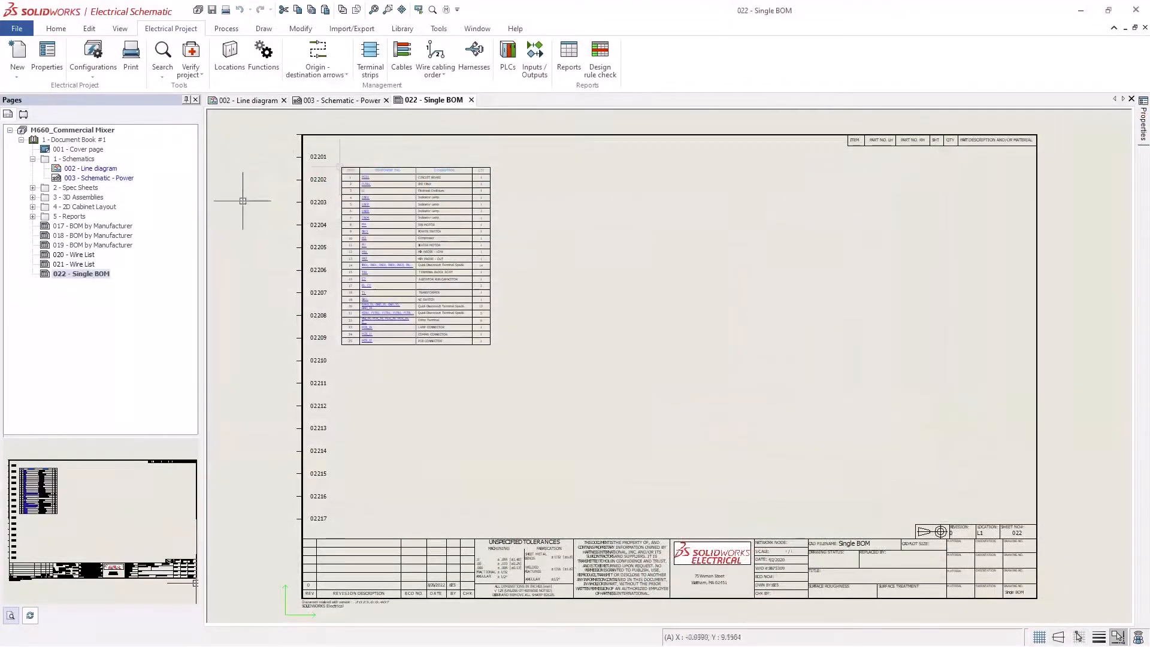
click(342, 167)
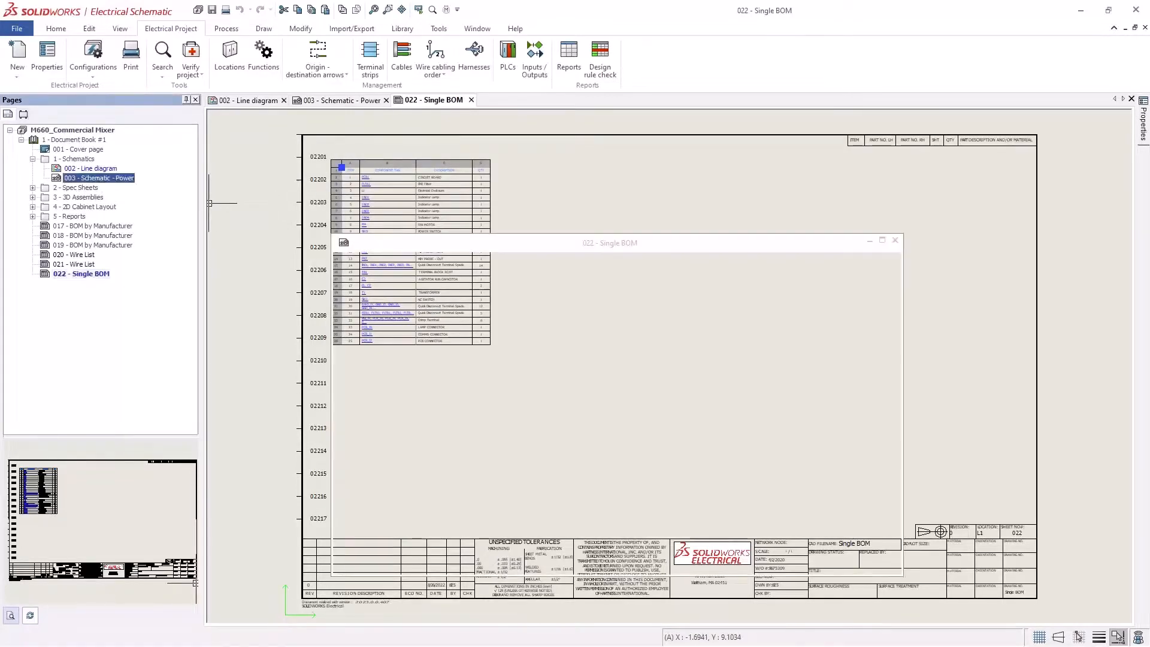
click(339, 100)
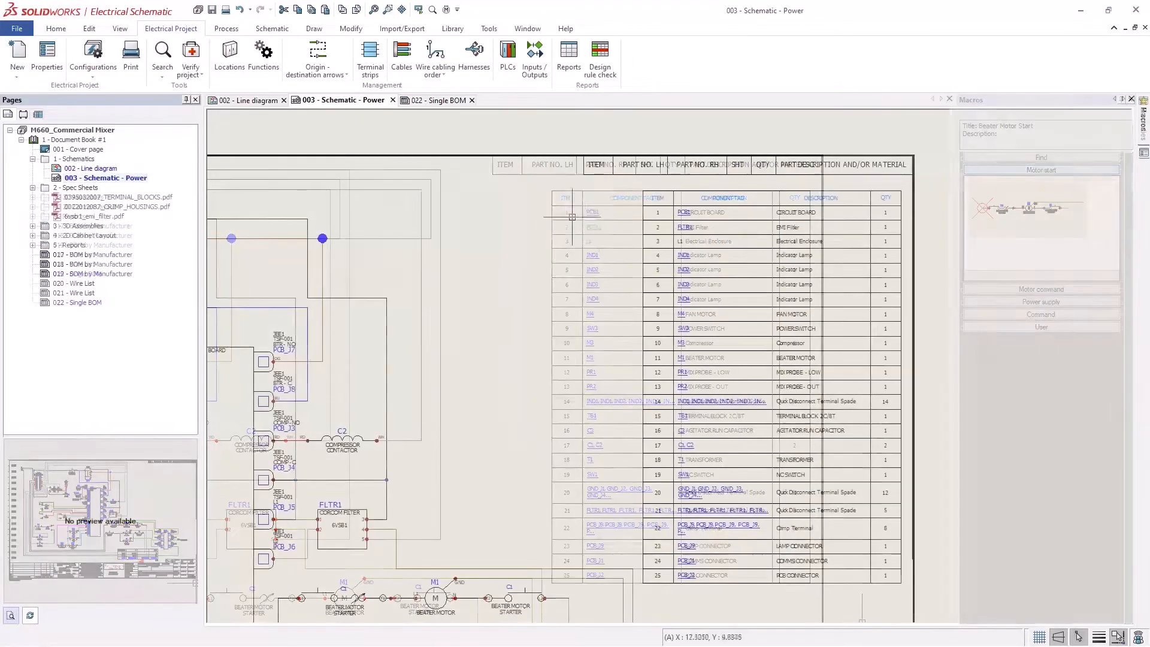
Load the Frozen Drink Machine 2 (Machine Only) 2.png picture for insertion on the power schematic
click(313, 29)
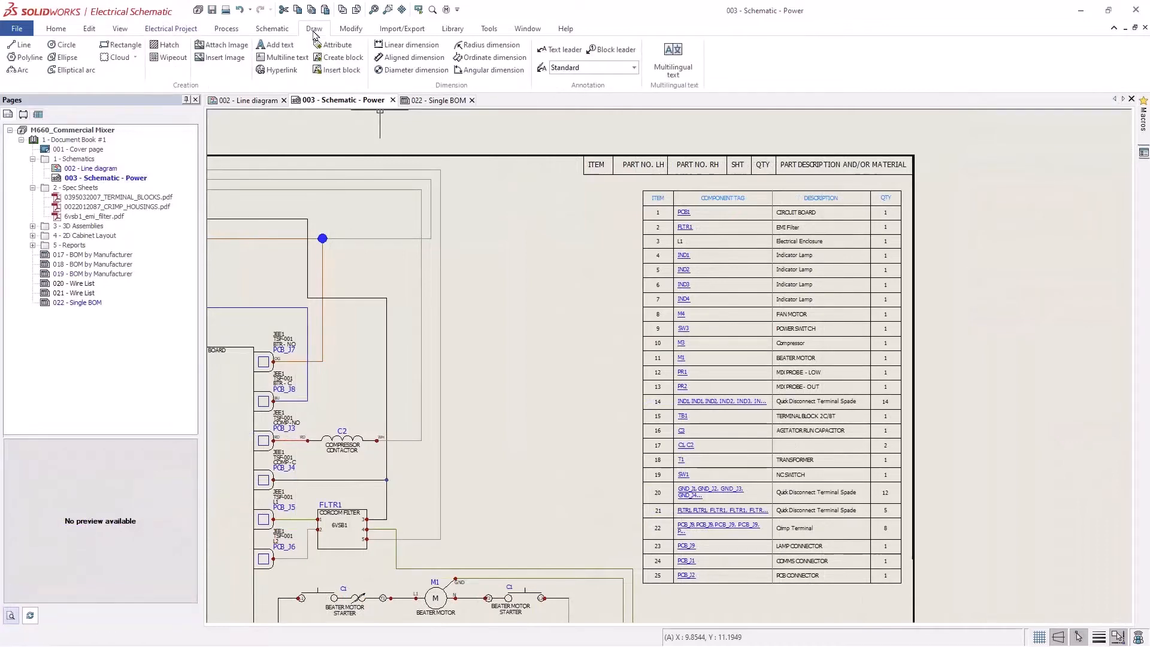
click(221, 44)
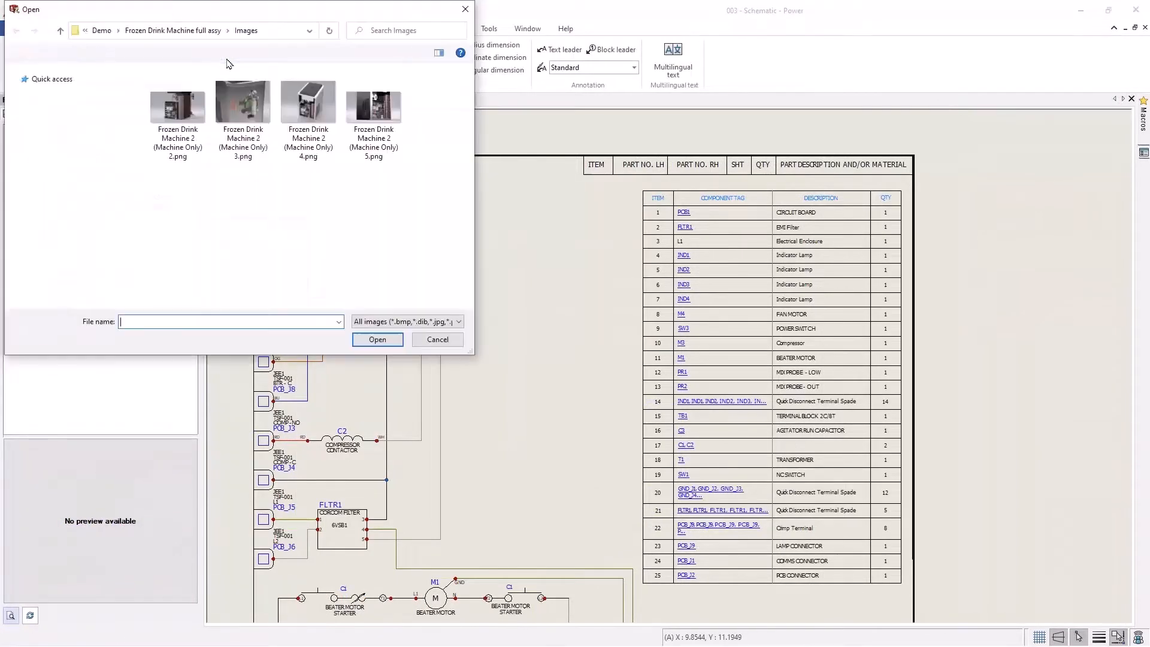
click(178, 101)
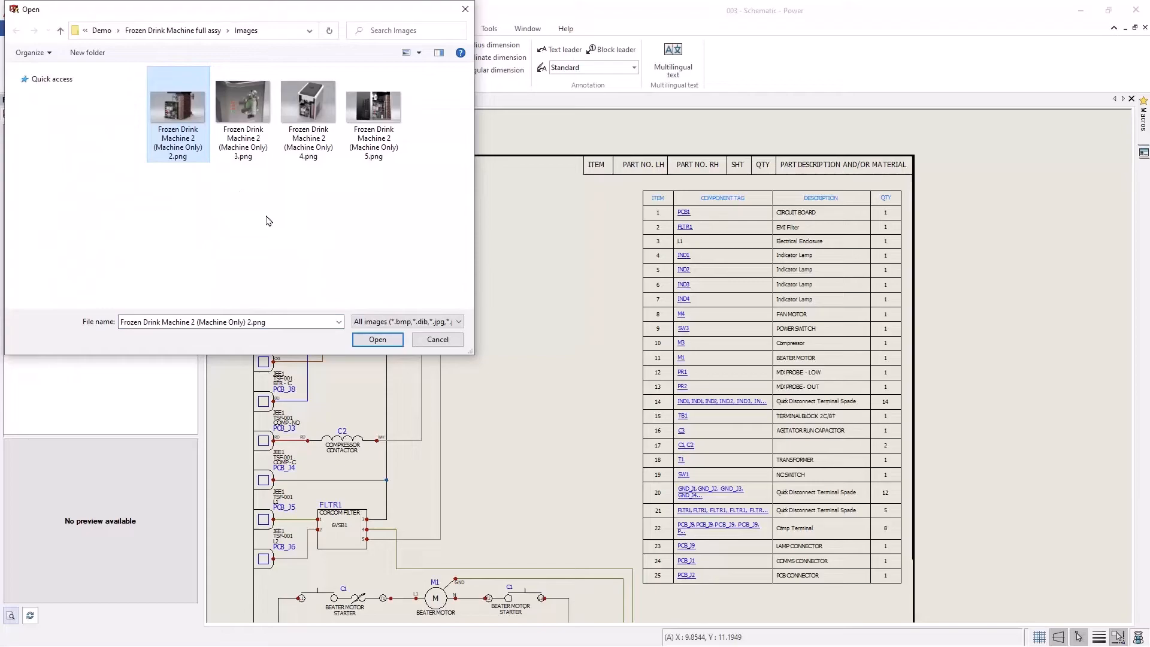
click(378, 338)
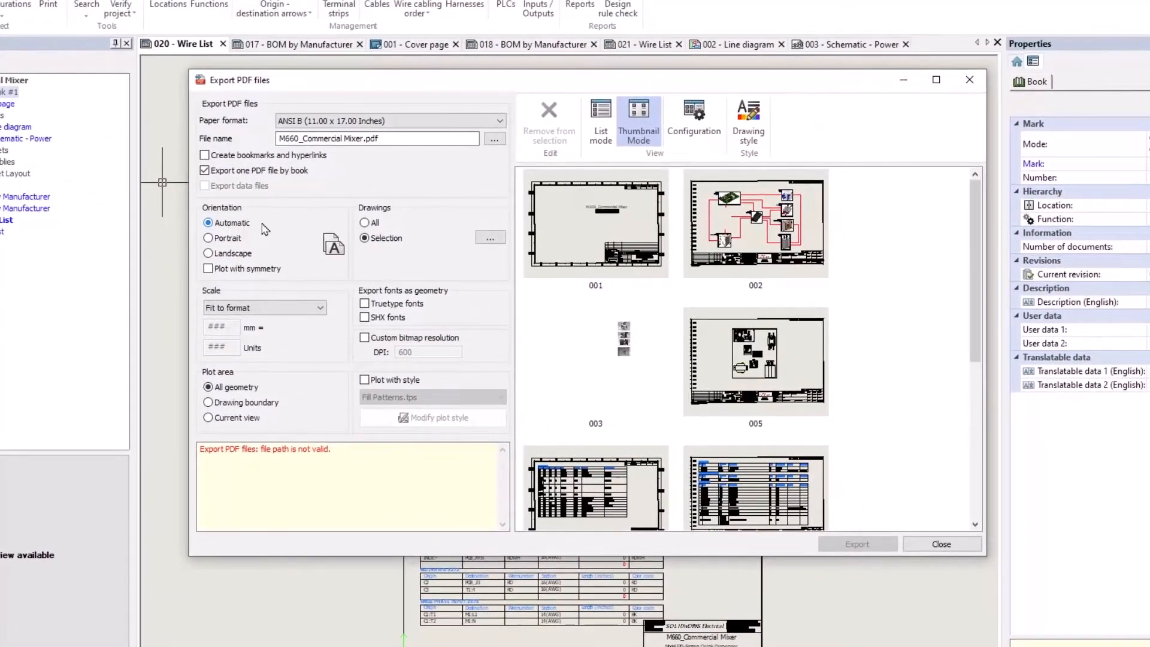
Export all project drawings to one PDF and page through it in the viewer
click(364, 223)
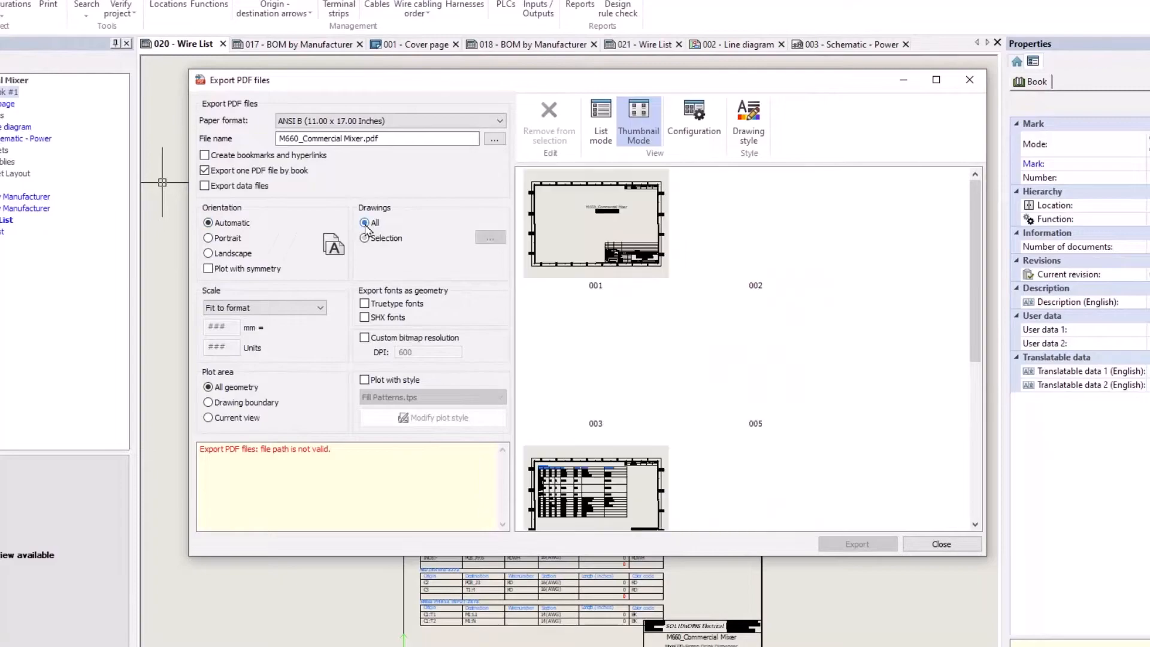
click(941, 544)
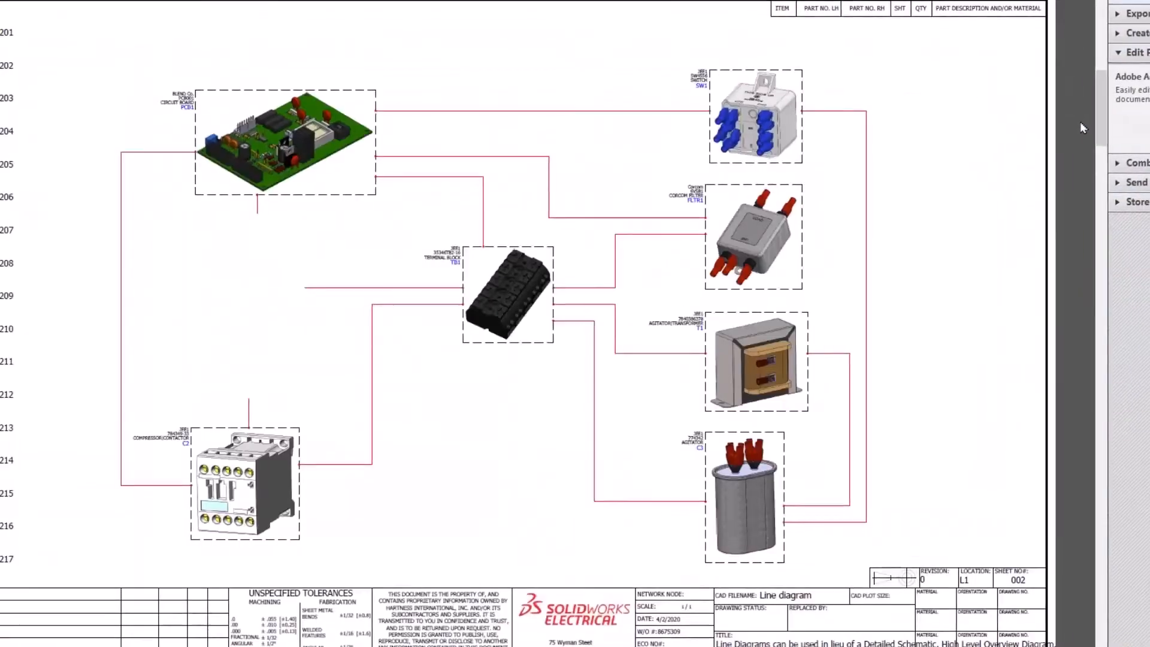
click(220, 15)
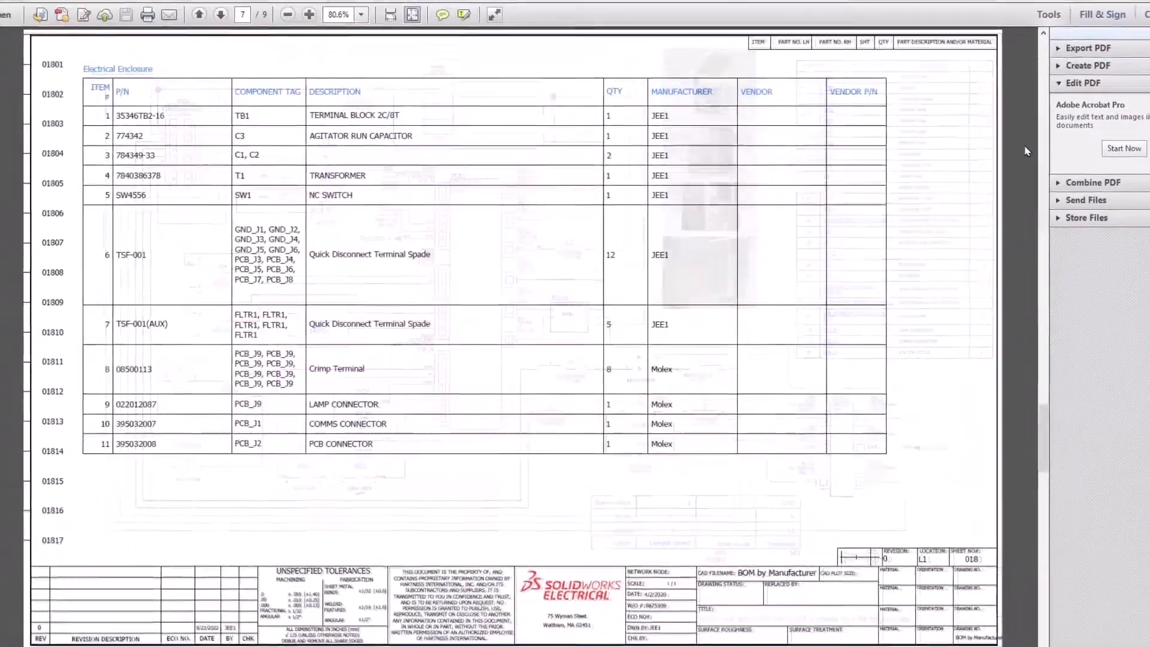